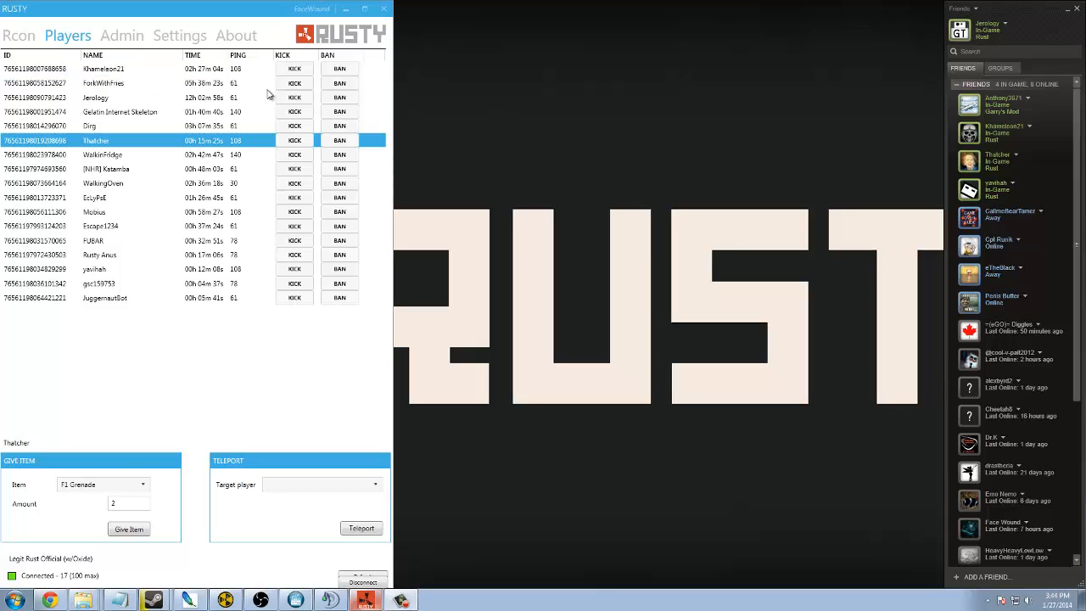
- Glance at the server console log and return to the in-game chat log
{"action": "left_click", "coordinate": [18, 34]}
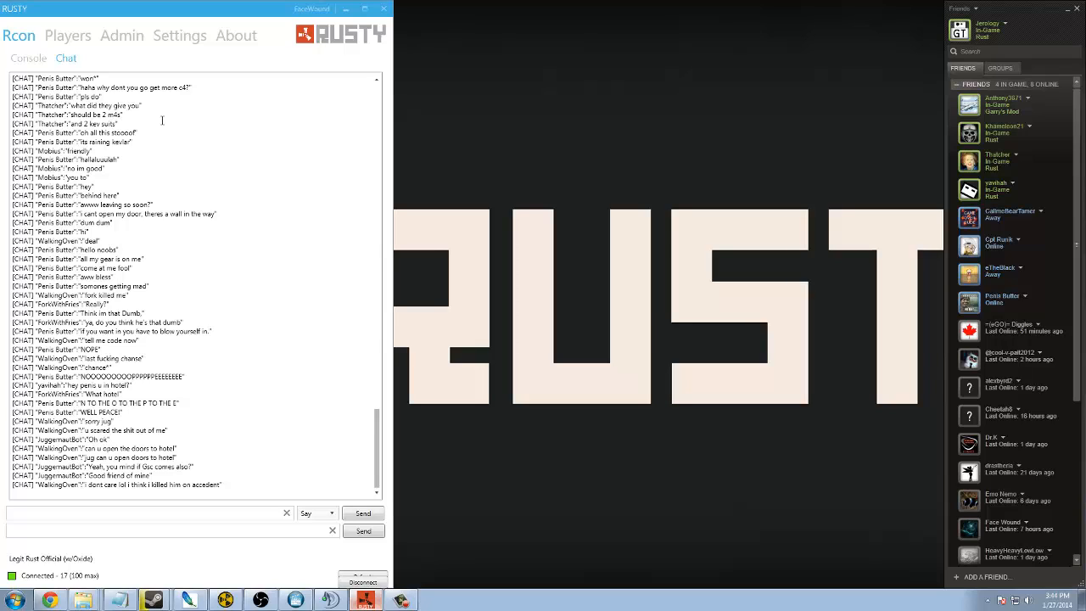
{"action": "left_click", "coordinate": [27, 57]}
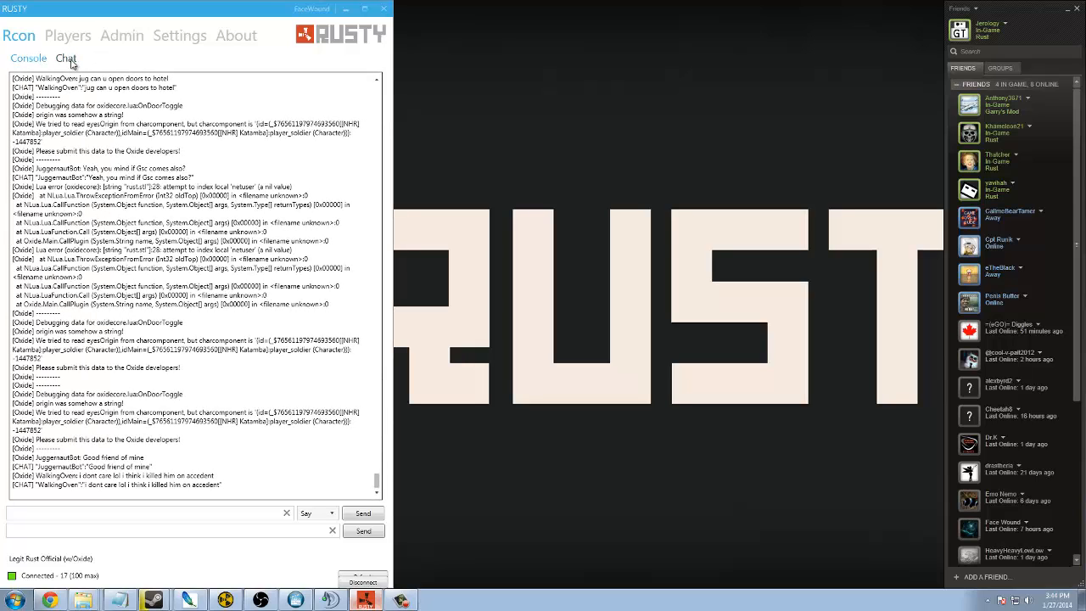
{"action": "left_click", "coordinate": [68, 34]}
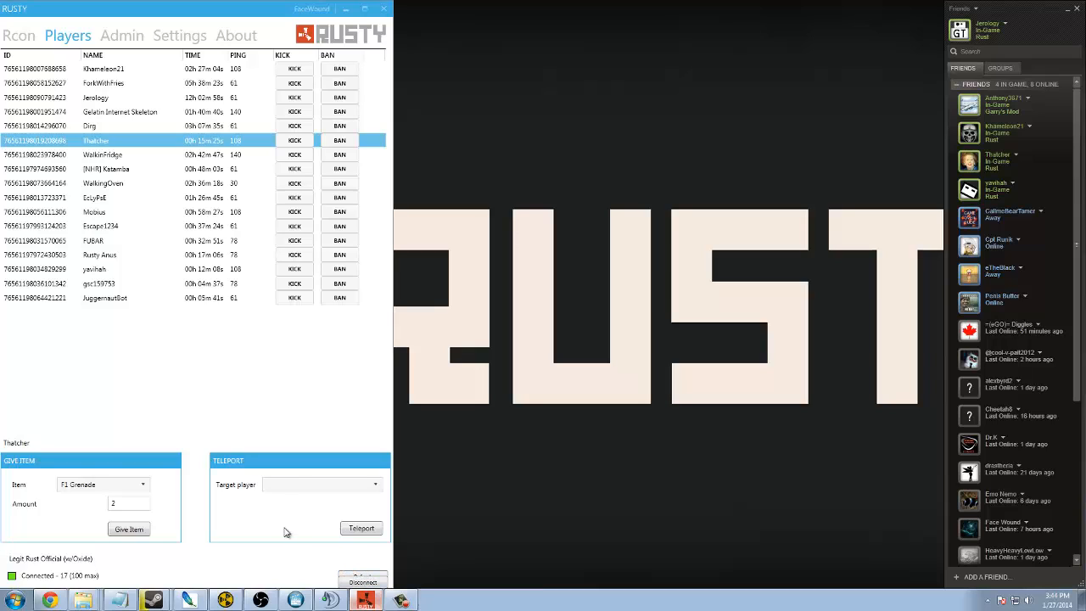
{"action": "mouse_move", "coordinate": [272, 563]}
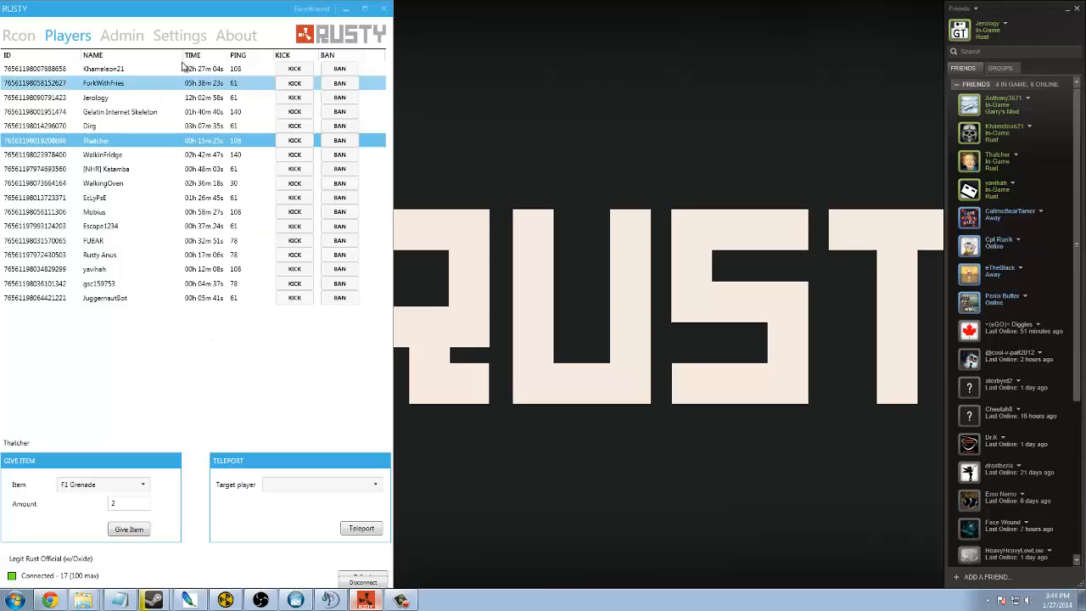
- Disconnect from the Rust server, then reconnect with the console reporting Success
{"action": "left_click", "coordinate": [180, 33]}
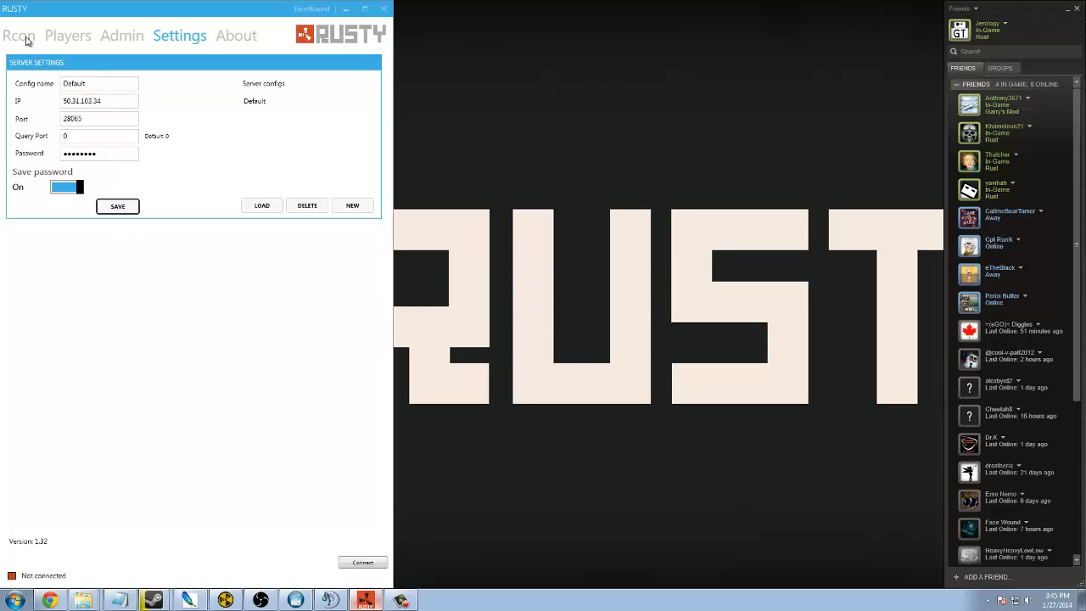
{"action": "left_click", "coordinate": [19, 34]}
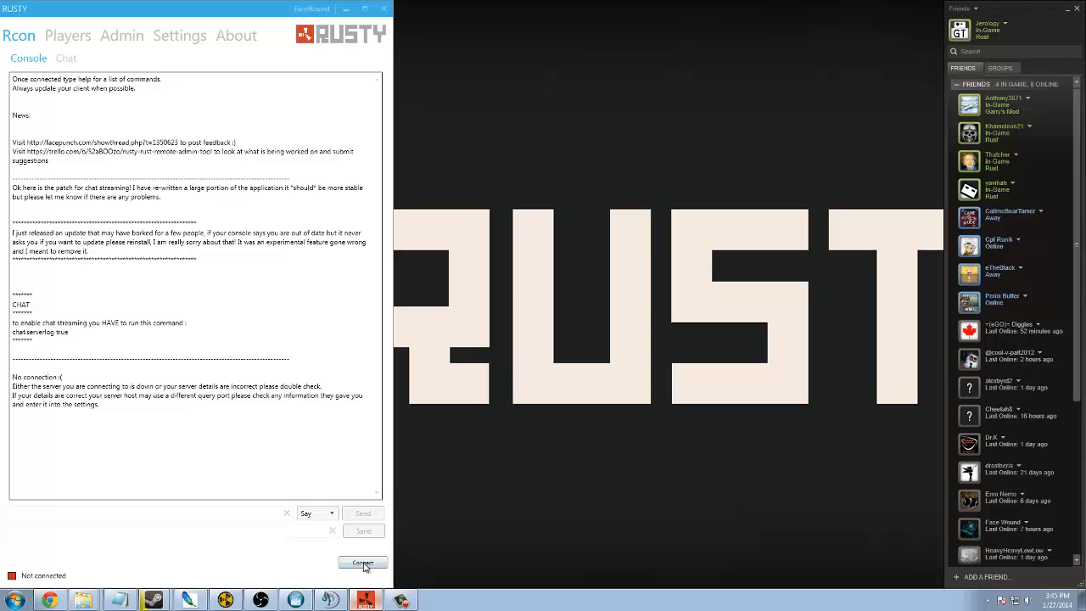
{"action": "left_click", "coordinate": [363, 563]}
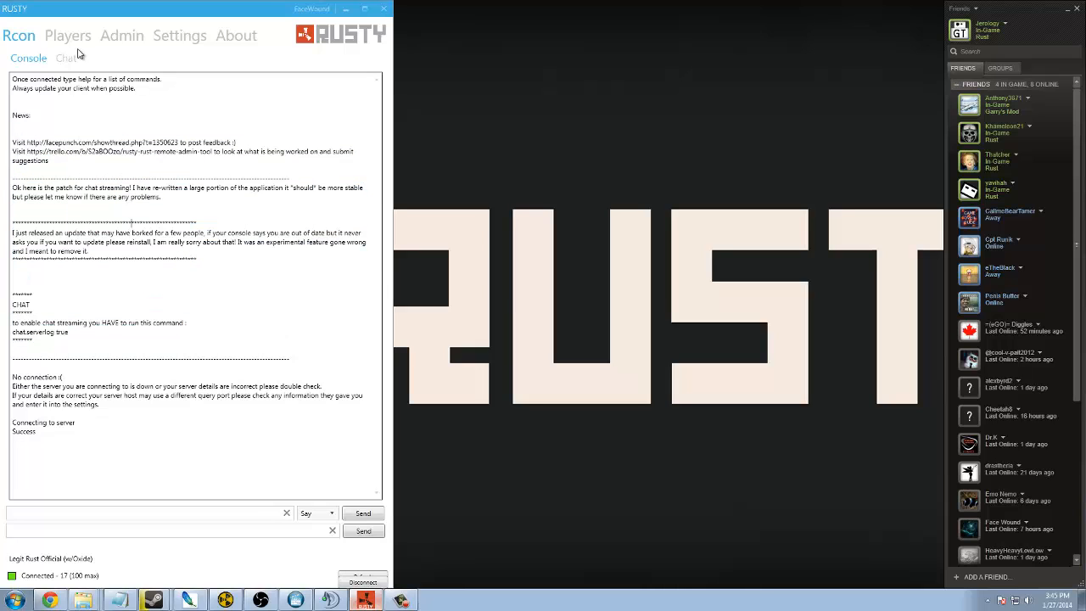
- Browse the refreshed list of online players
{"action": "left_click", "coordinate": [68, 34]}
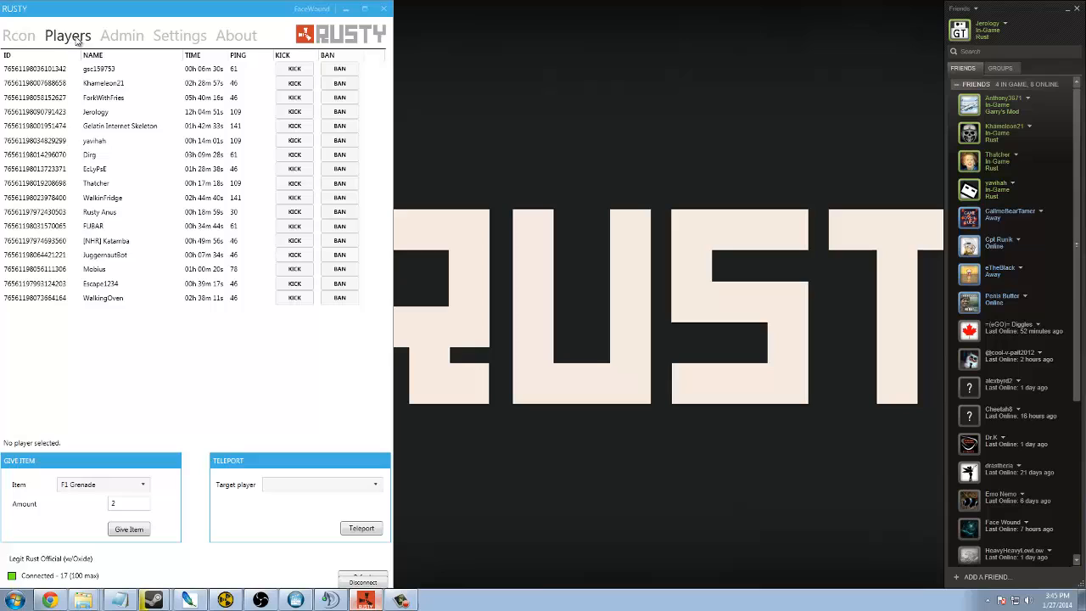
{"action": "left_click", "coordinate": [119, 298]}
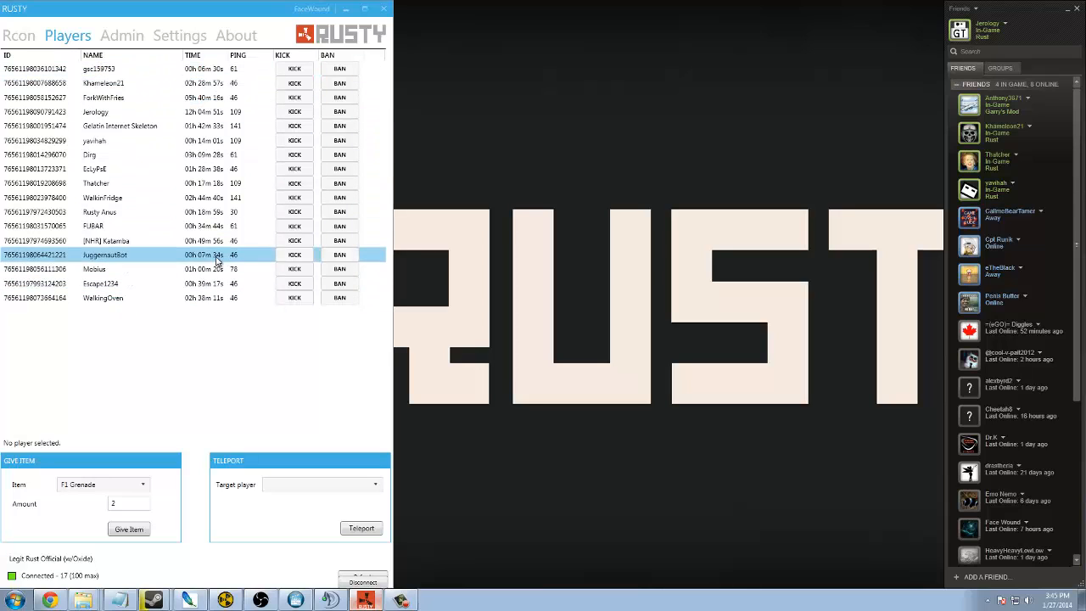
{"action": "left_click", "coordinate": [127, 82]}
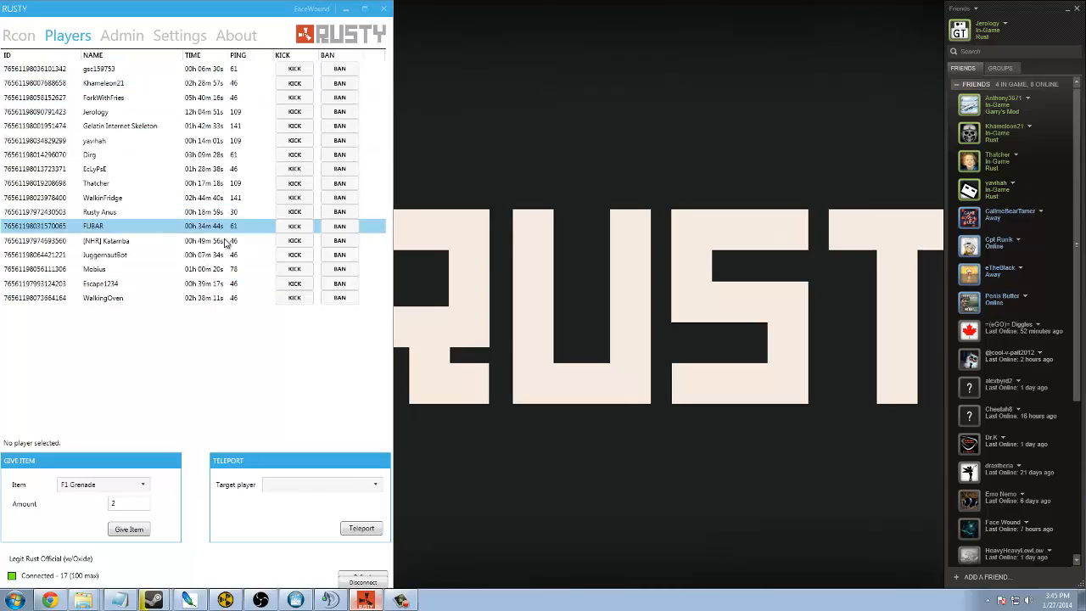
{"action": "left_click", "coordinate": [93, 54]}
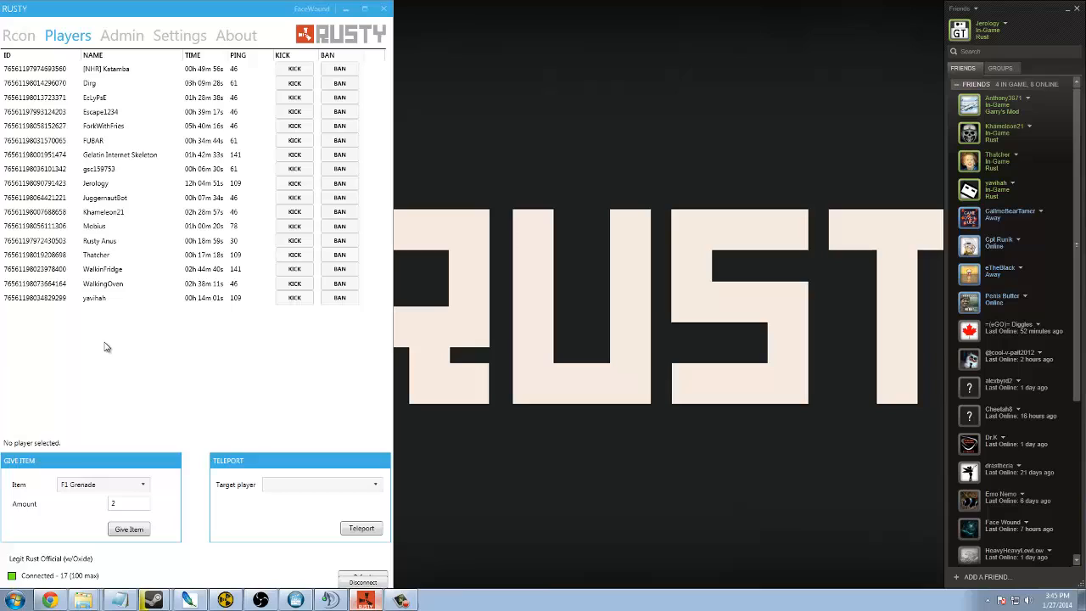
{"action": "mouse_move", "coordinate": [102, 349]}
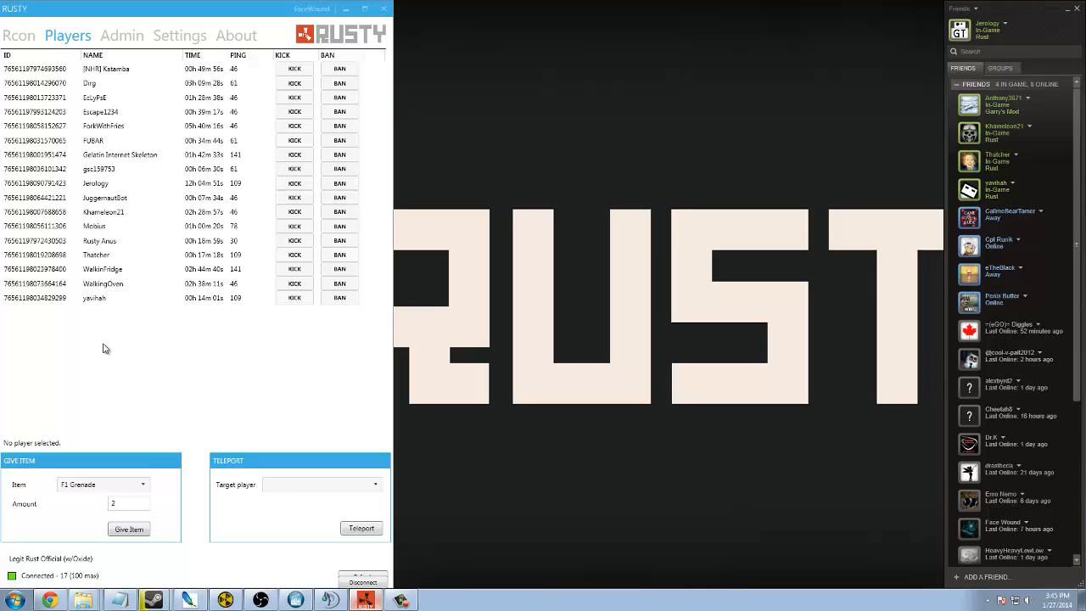
{"action": "left_click", "coordinate": [127, 183]}
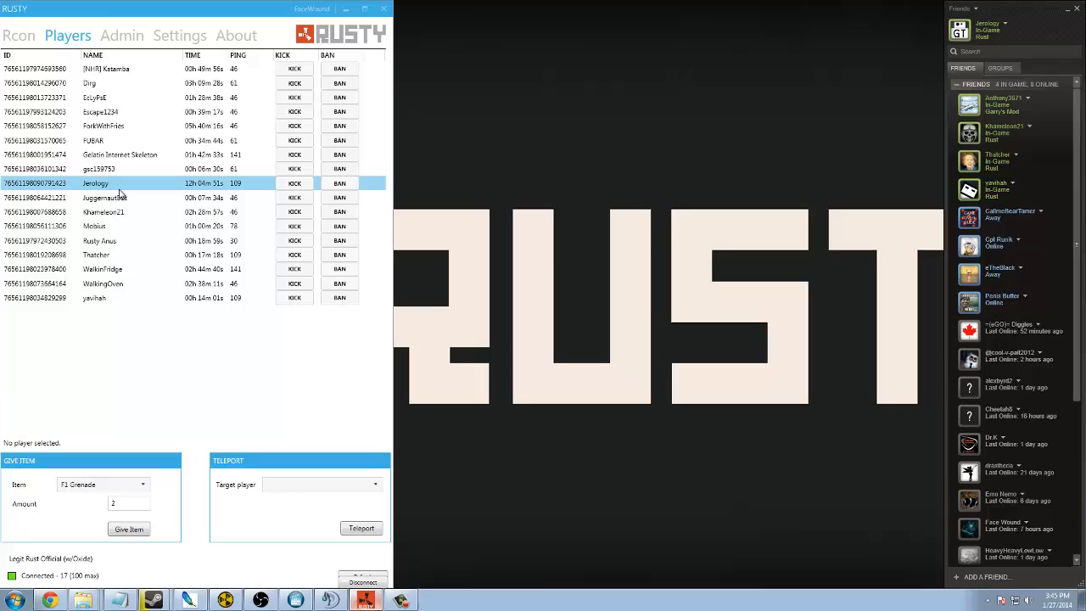
{"action": "left_click", "coordinate": [102, 211]}
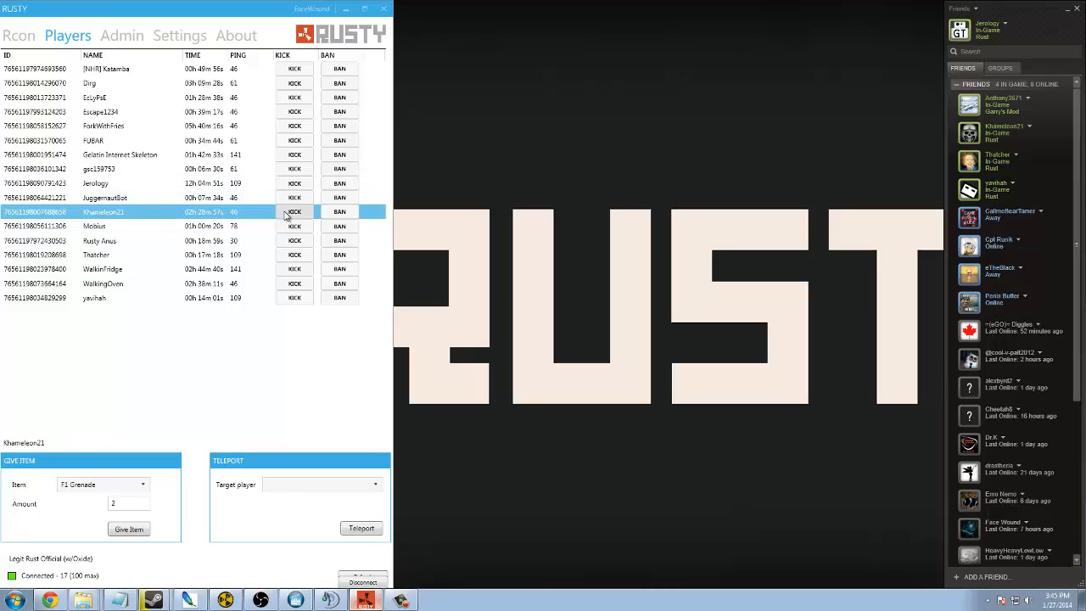
{"action": "mouse_move", "coordinate": [339, 211]}
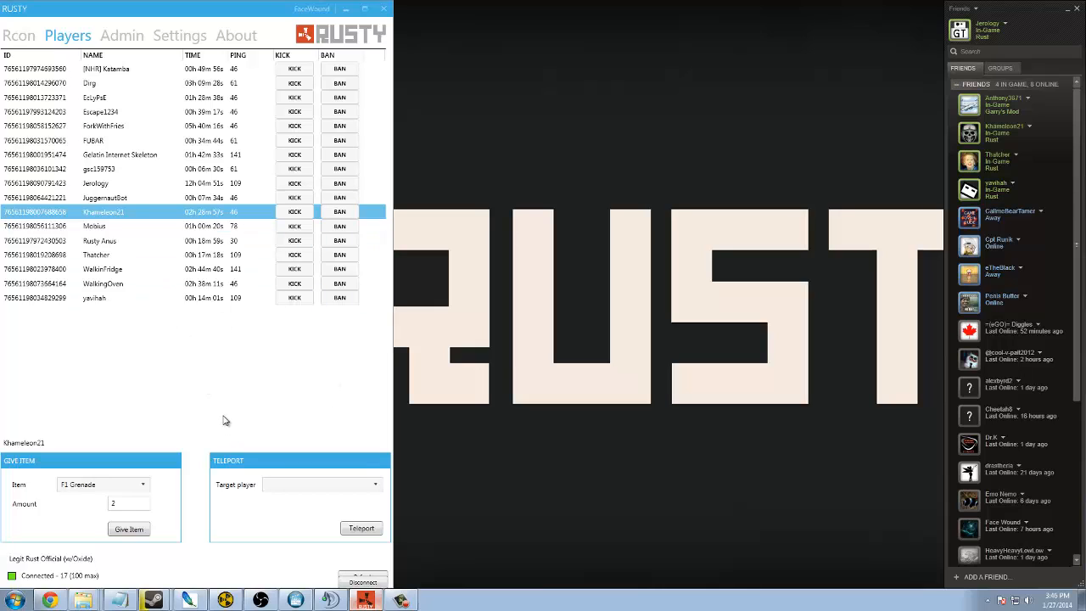
{"action": "left_click", "coordinate": [19, 34]}
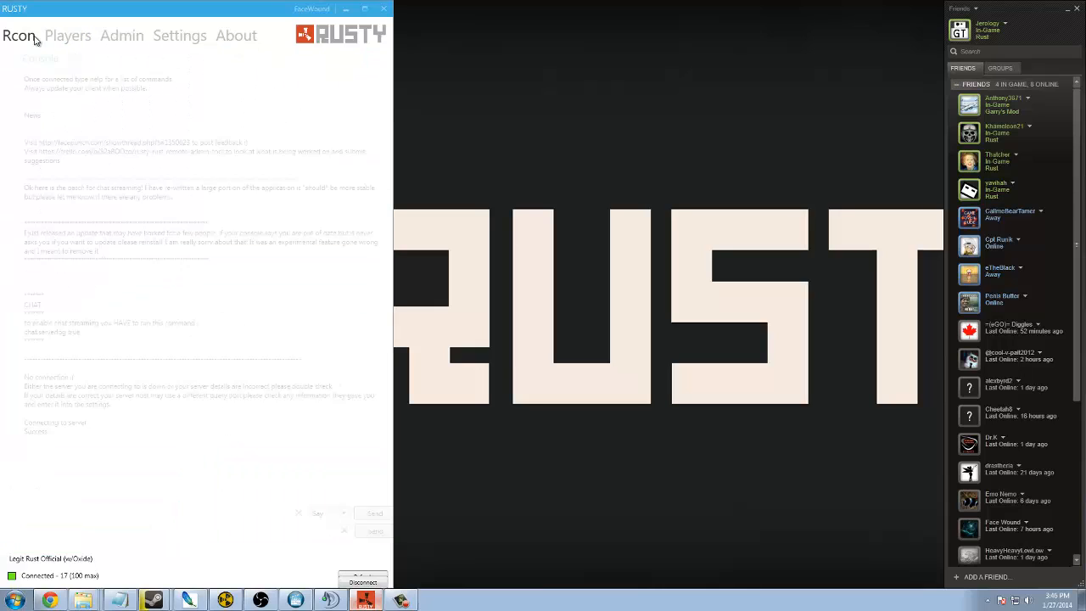
- Send the message 'hey' to the server's in-game chat
{"action": "left_click", "coordinate": [65, 57]}
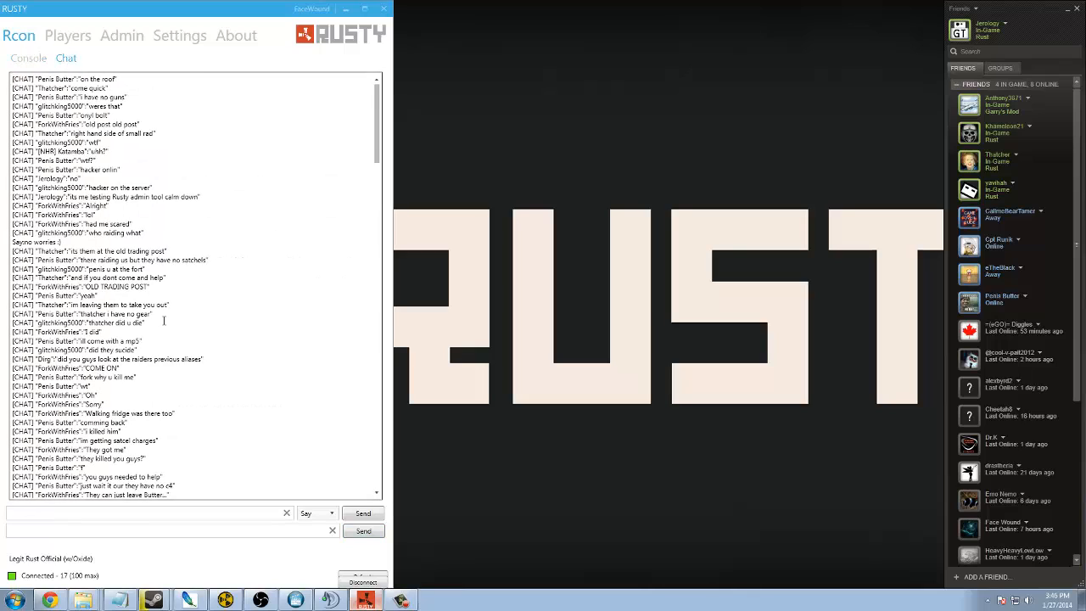
{"action": "scroll", "scroll_direction": "down", "scroll_amount": 3}
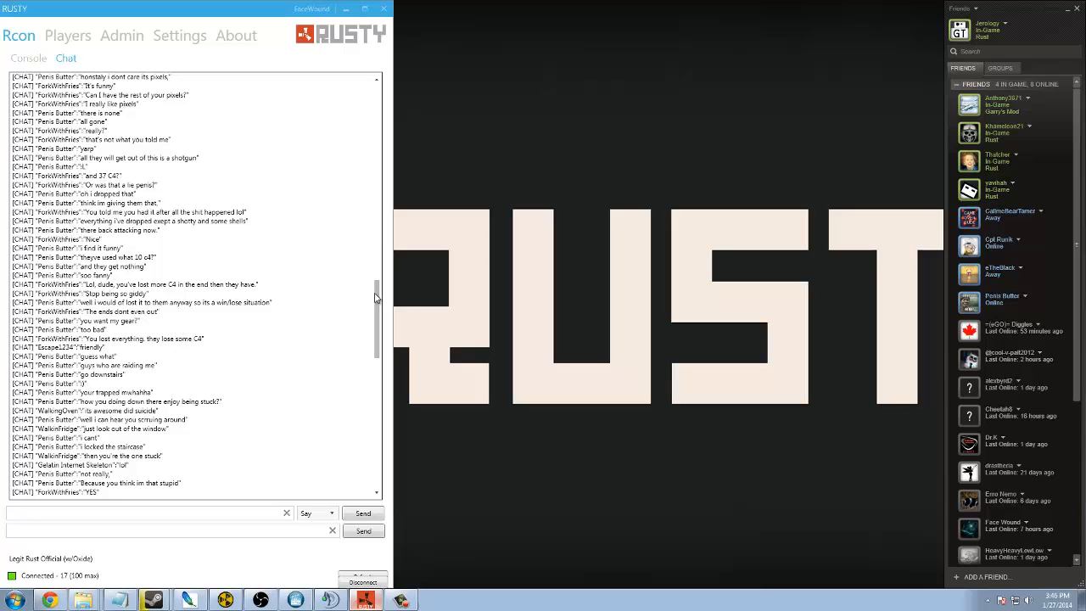
{"action": "scroll", "scroll_direction": "down", "scroll_amount": 3}
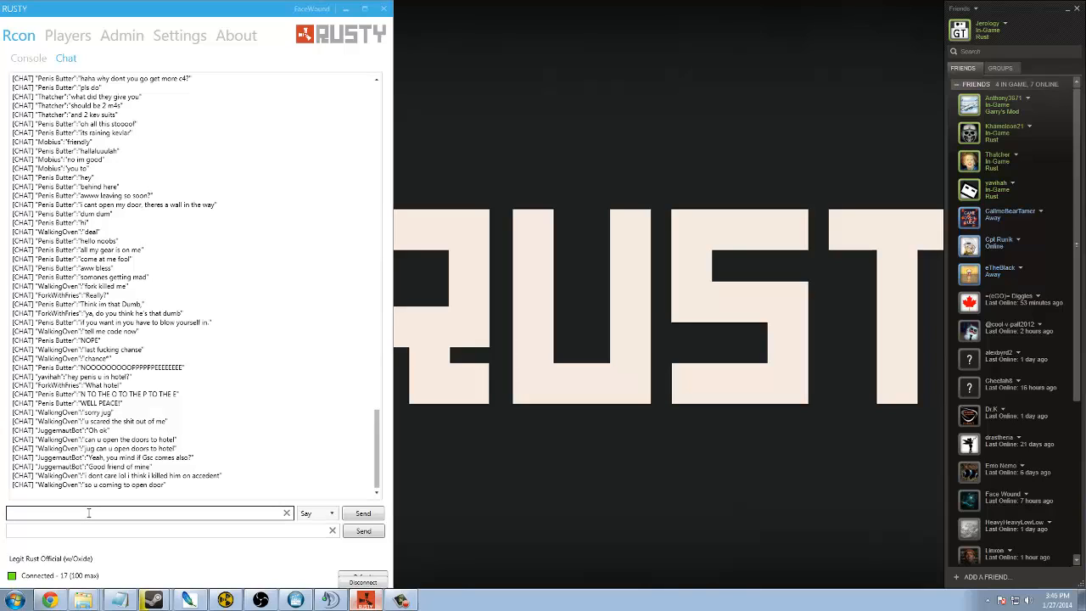
{"action": "type", "text": "hey hows it going"}
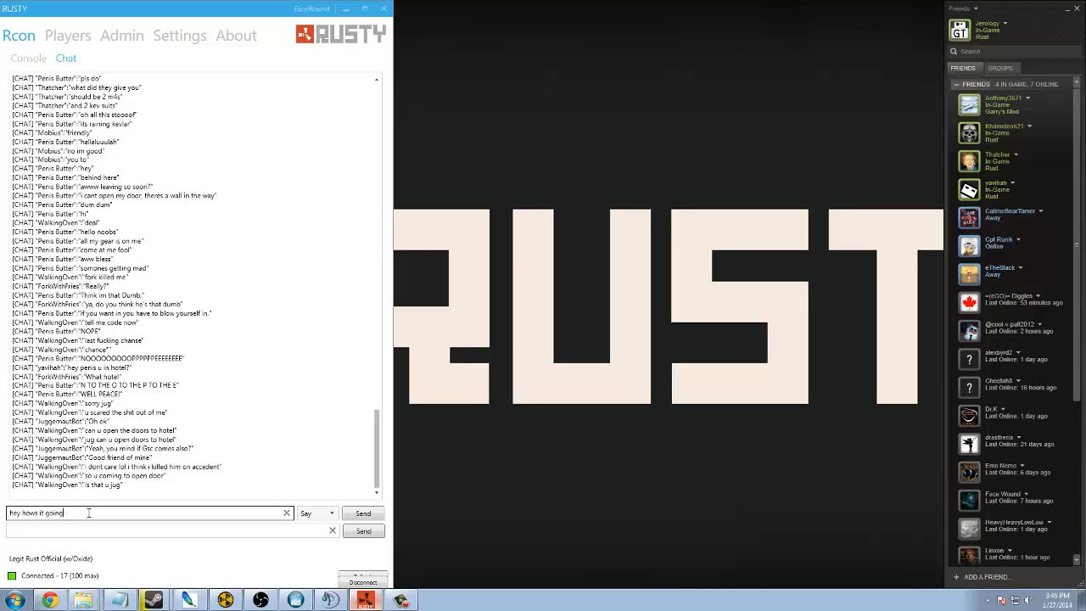
{"action": "left_click", "coordinate": [363, 512]}
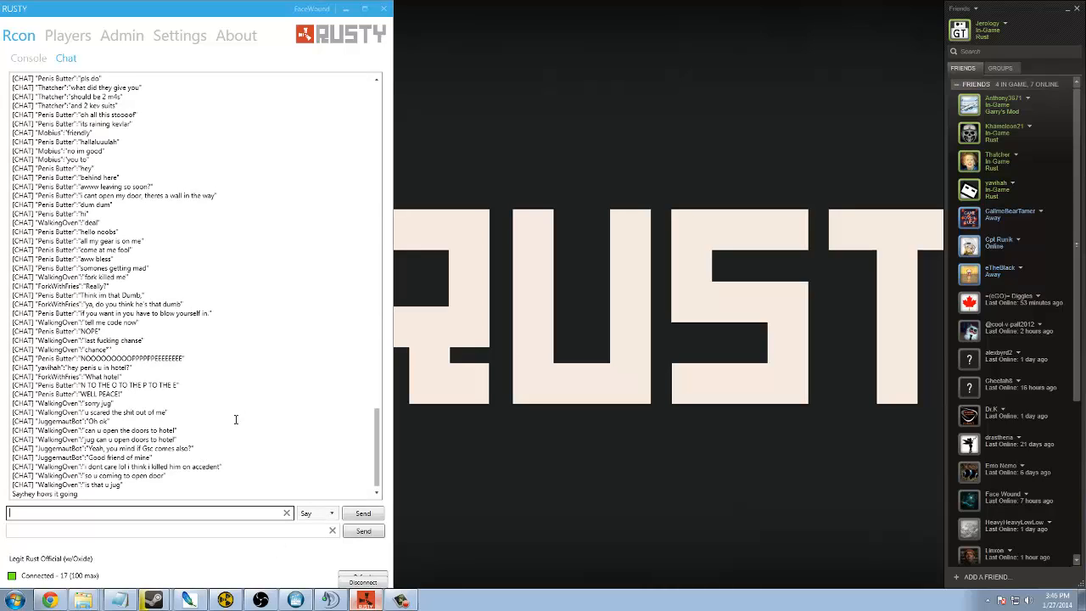
- Watch the sent message appear in the chat log among new player messages
{"action": "scroll", "scroll_direction": "down", "scroll_amount": 3}
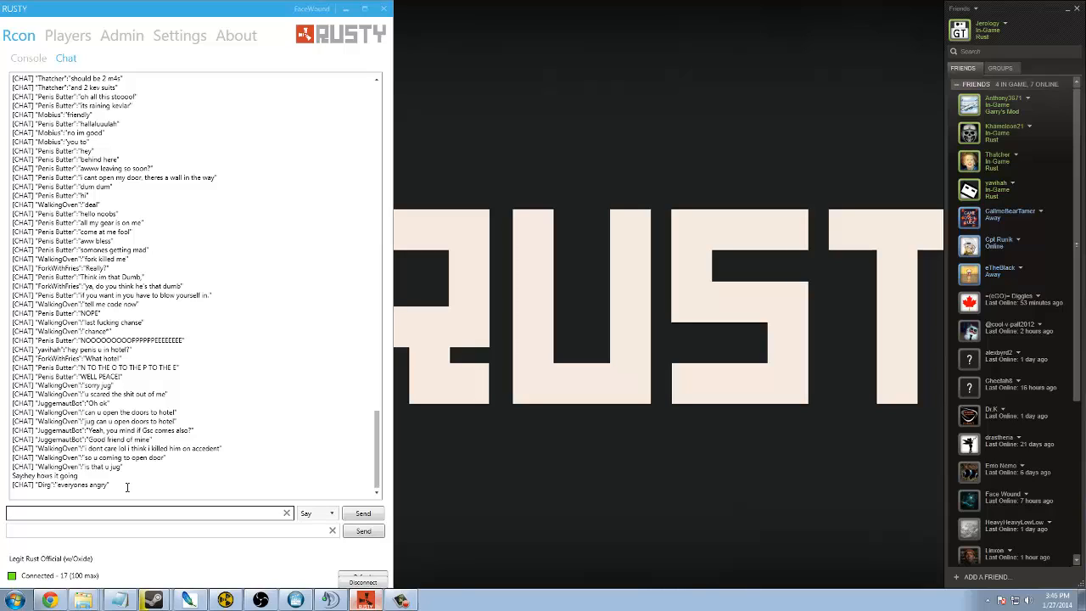
{"action": "left_click", "coordinate": [149, 512]}
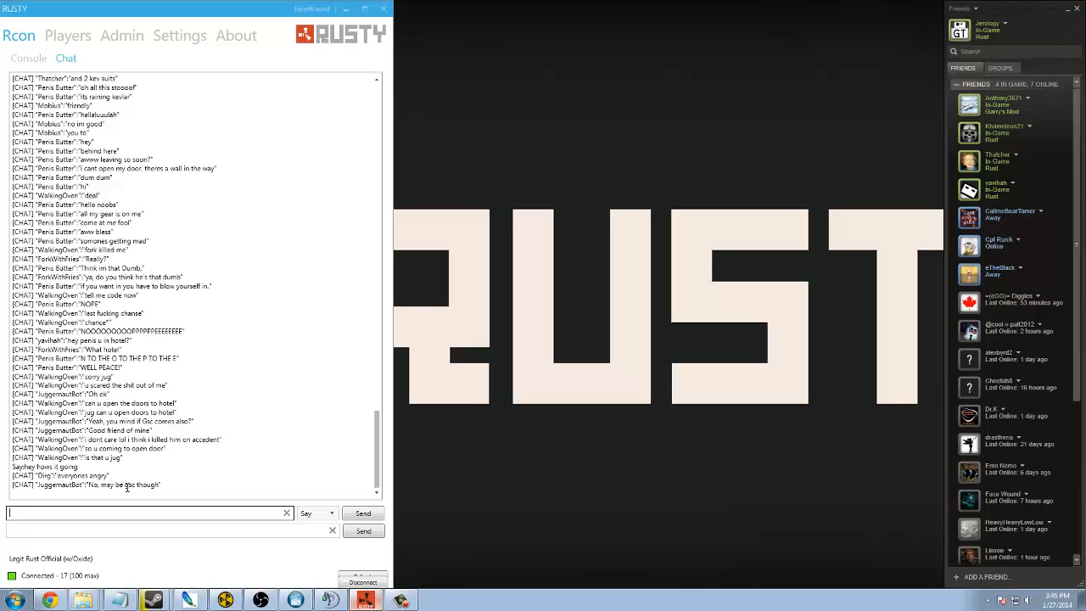
{"action": "mouse_move", "coordinate": [180, 25]}
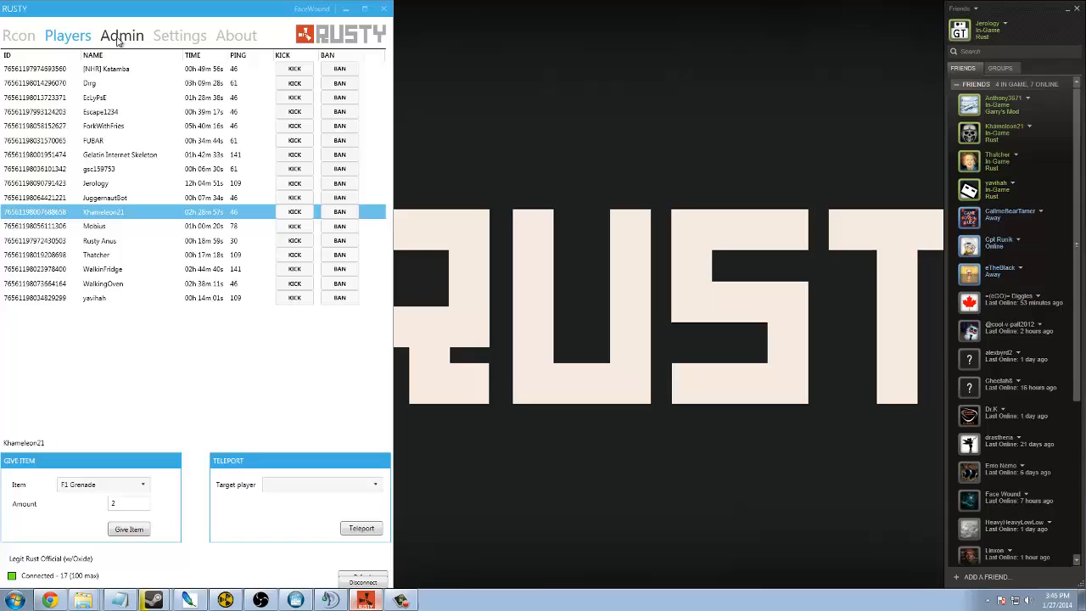
- Run Save all twice from the Admin tools, dismissing each world-save confirmation
{"action": "left_click", "coordinate": [122, 34]}
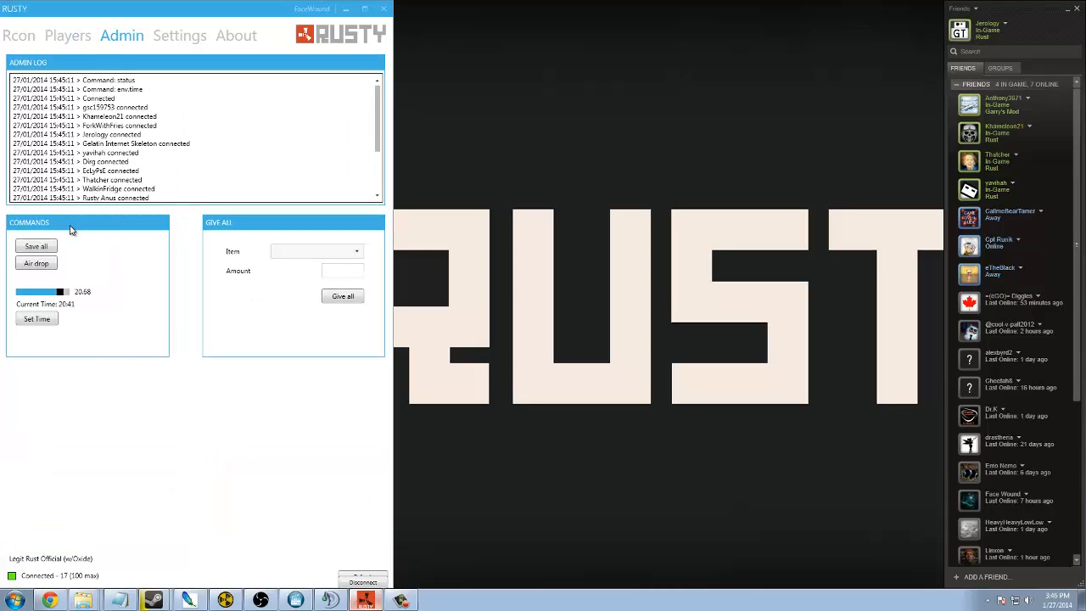
{"action": "left_click", "coordinate": [36, 244]}
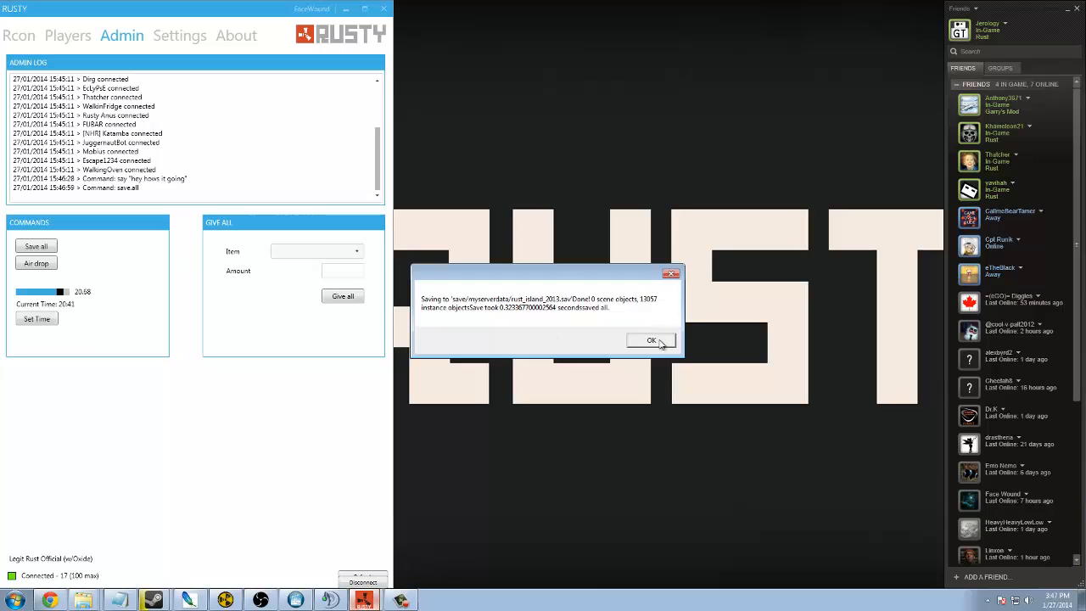
{"action": "left_click", "coordinate": [652, 340]}
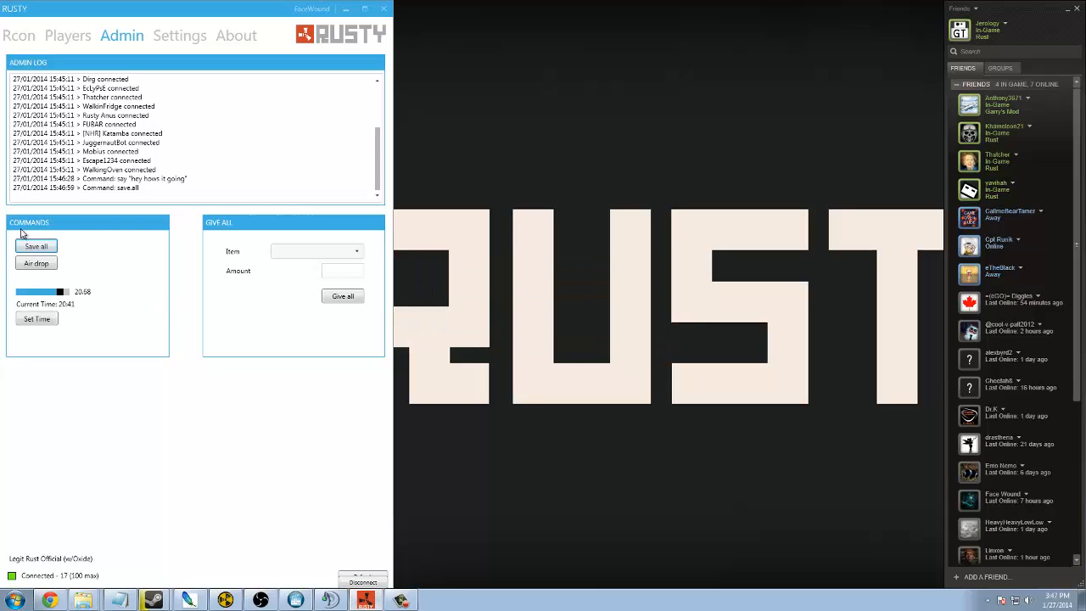
{"action": "left_click", "coordinate": [36, 244]}
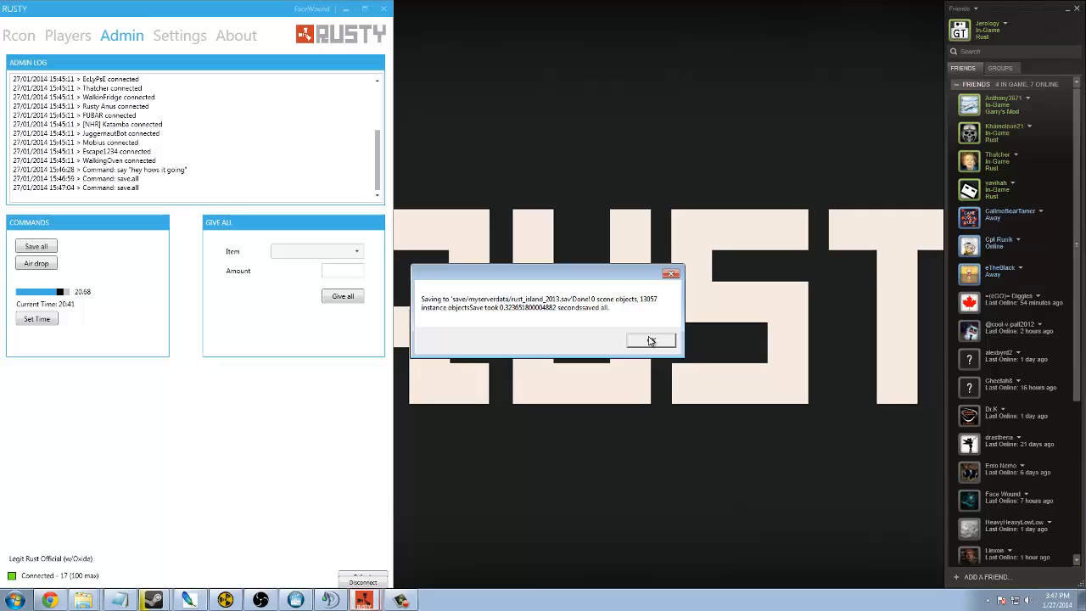
{"action": "left_click", "coordinate": [652, 339]}
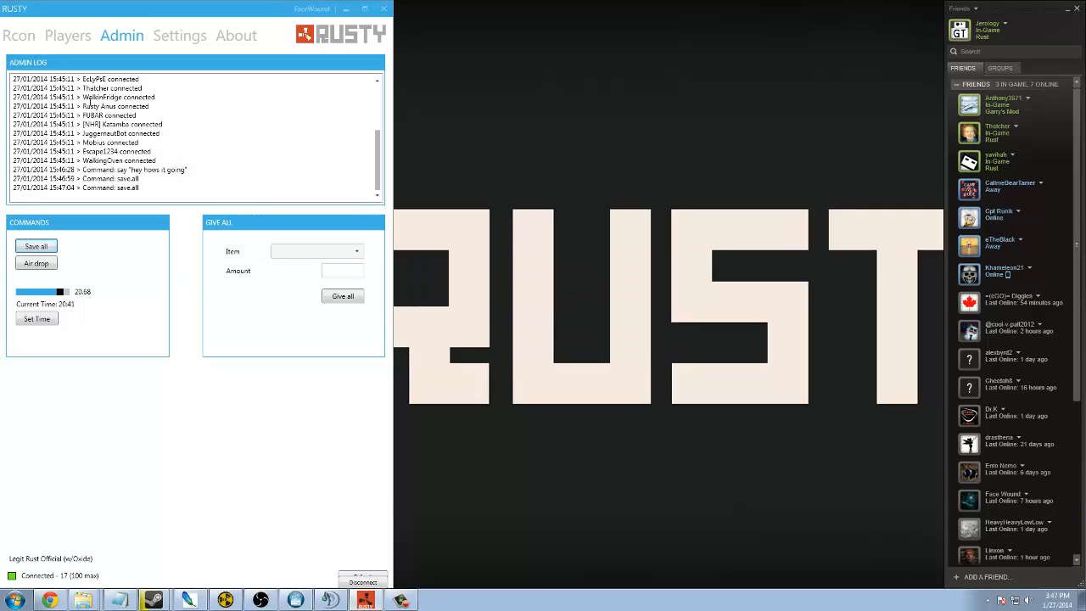
{"action": "scroll", "scroll_direction": "down", "scroll_amount": 3}
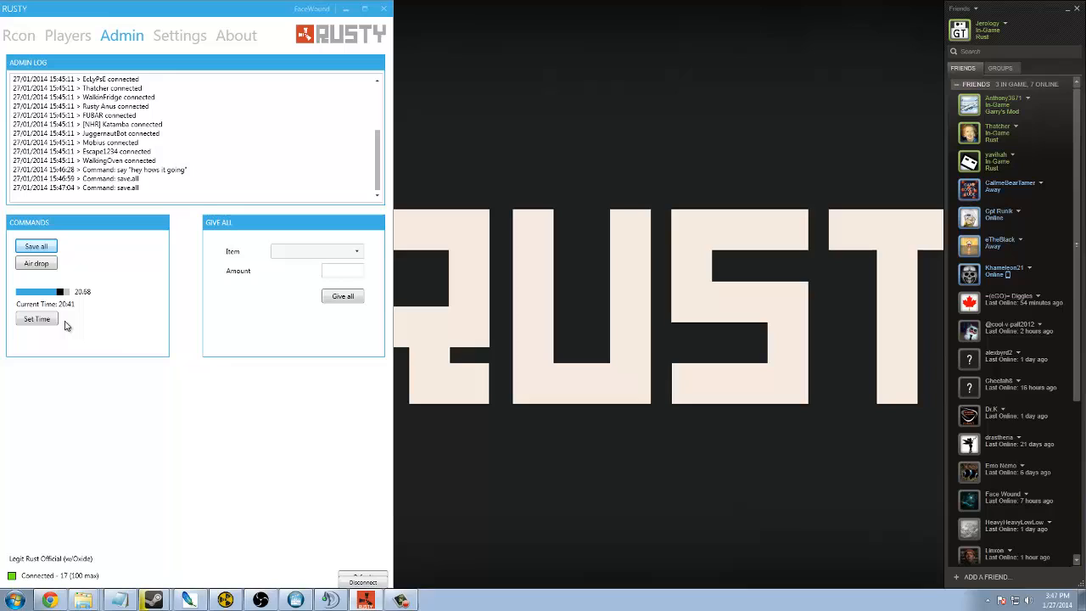
{"action": "mouse_move", "coordinate": [99, 297]}
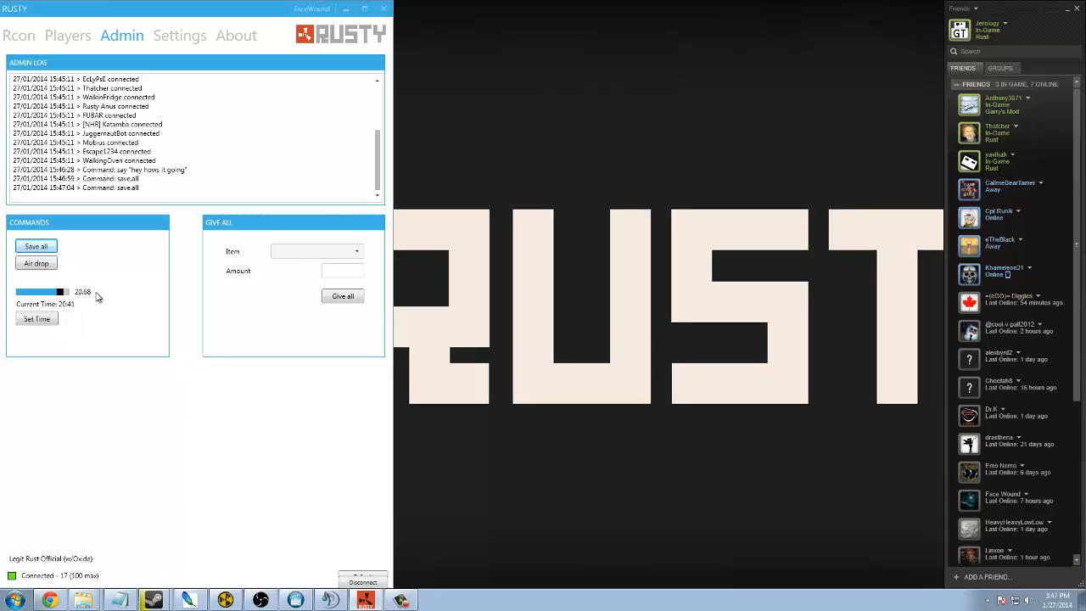
- Choose Animal Fat as the Give all item, then return to the player list
{"action": "left_click", "coordinate": [316, 252]}
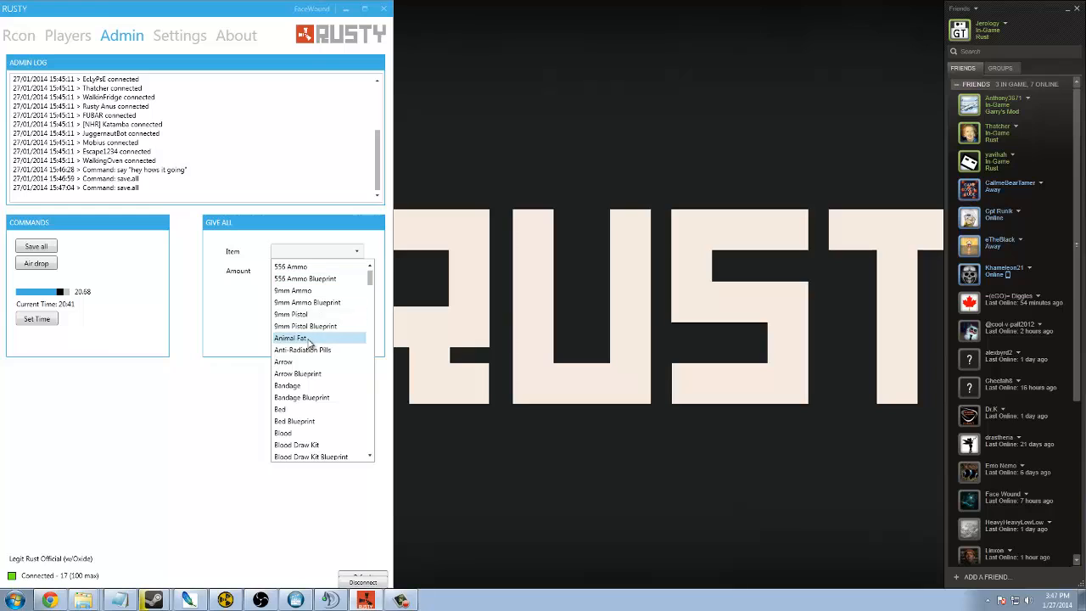
{"action": "left_click", "coordinate": [292, 337]}
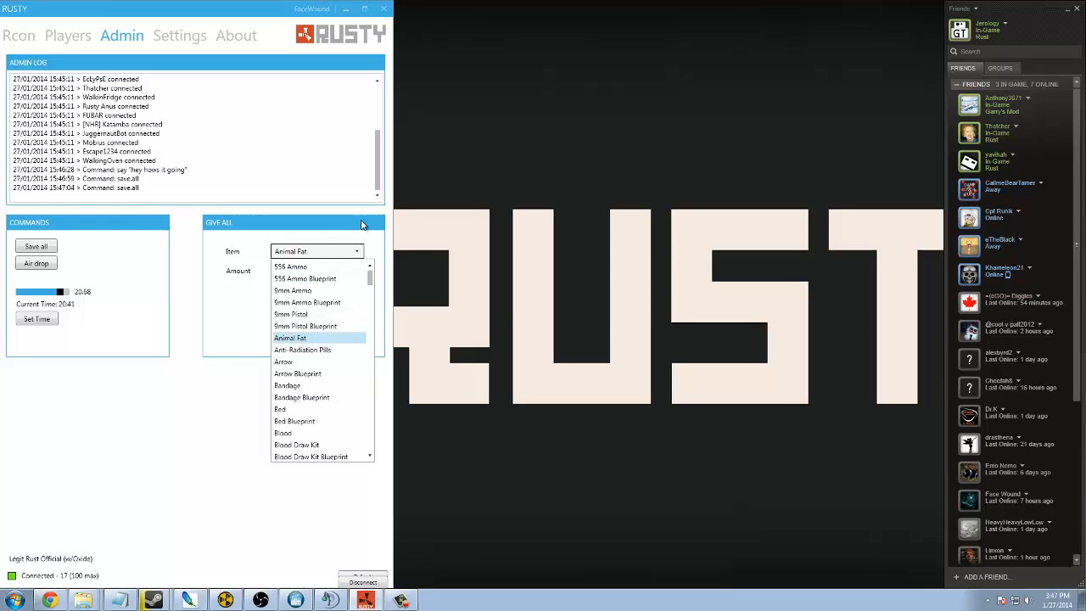
{"action": "left_click", "coordinate": [343, 270]}
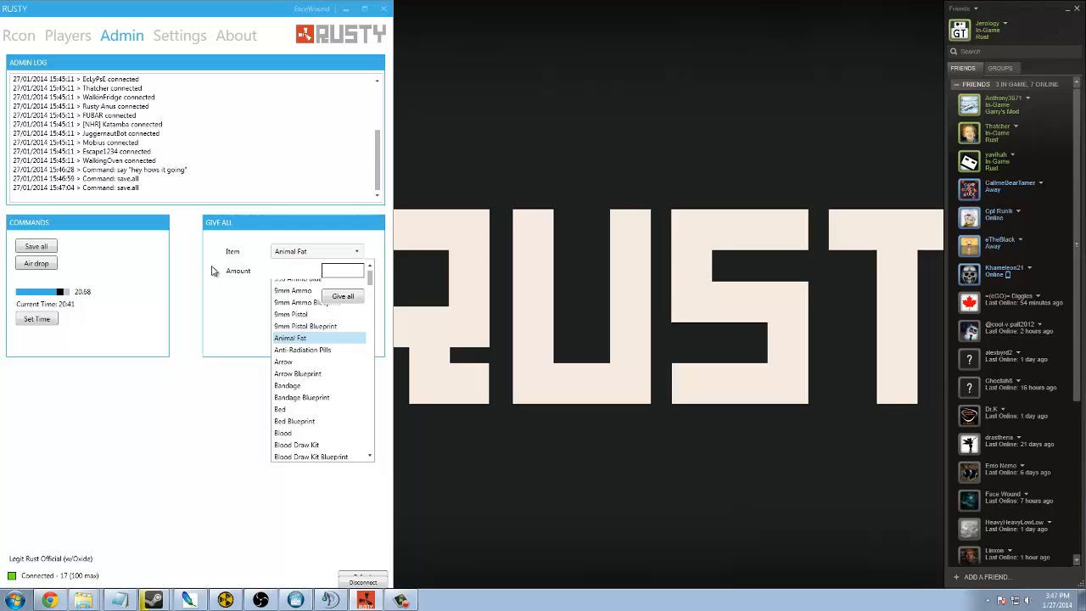
{"action": "left_click", "coordinate": [67, 33]}
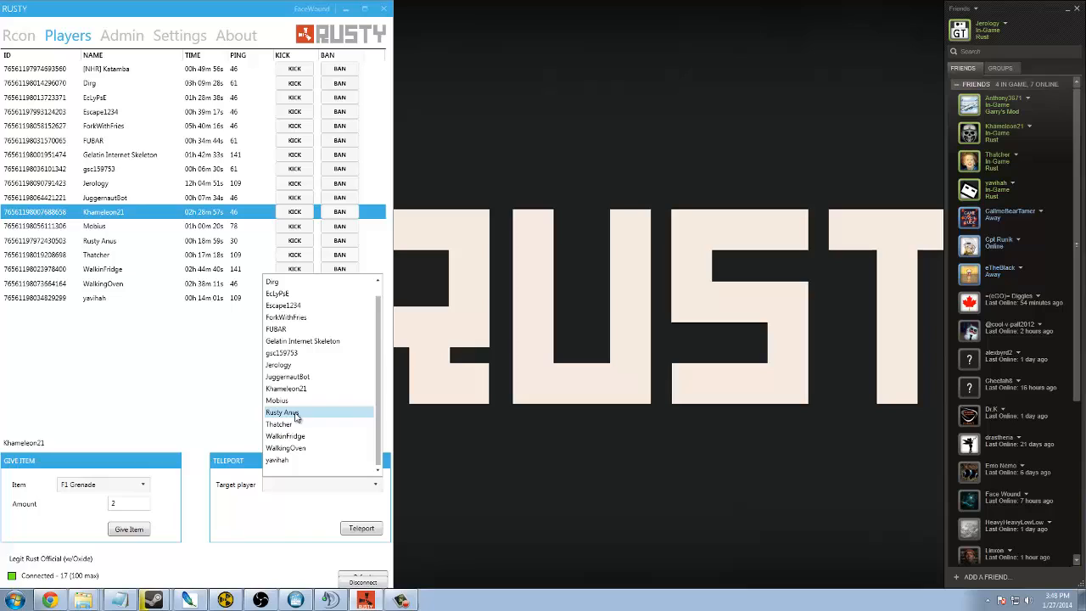
{"action": "mouse_move", "coordinate": [282, 424]}
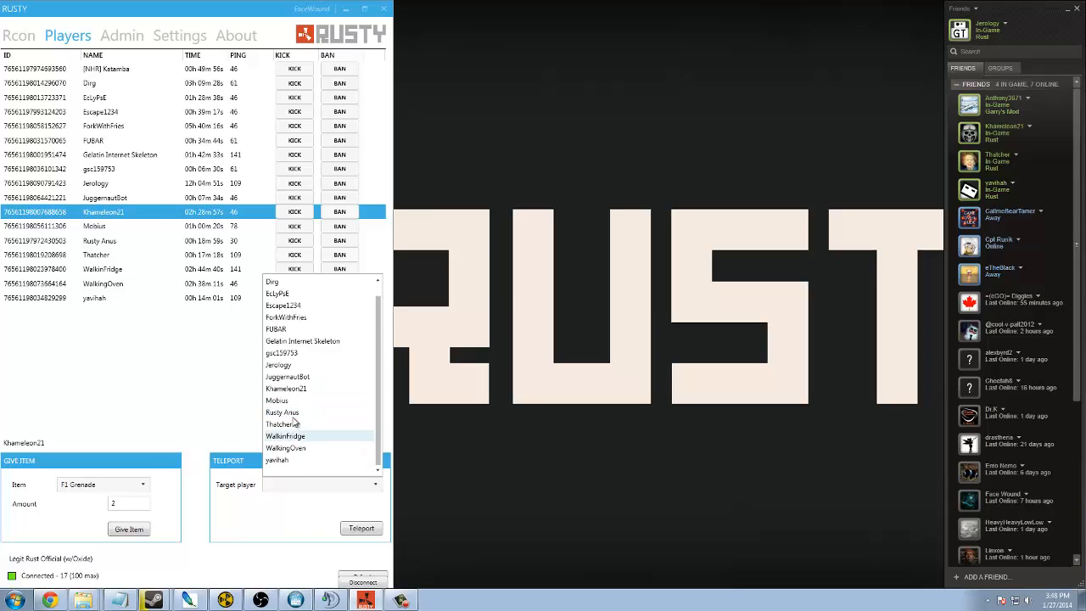
{"action": "left_click", "coordinate": [278, 400]}
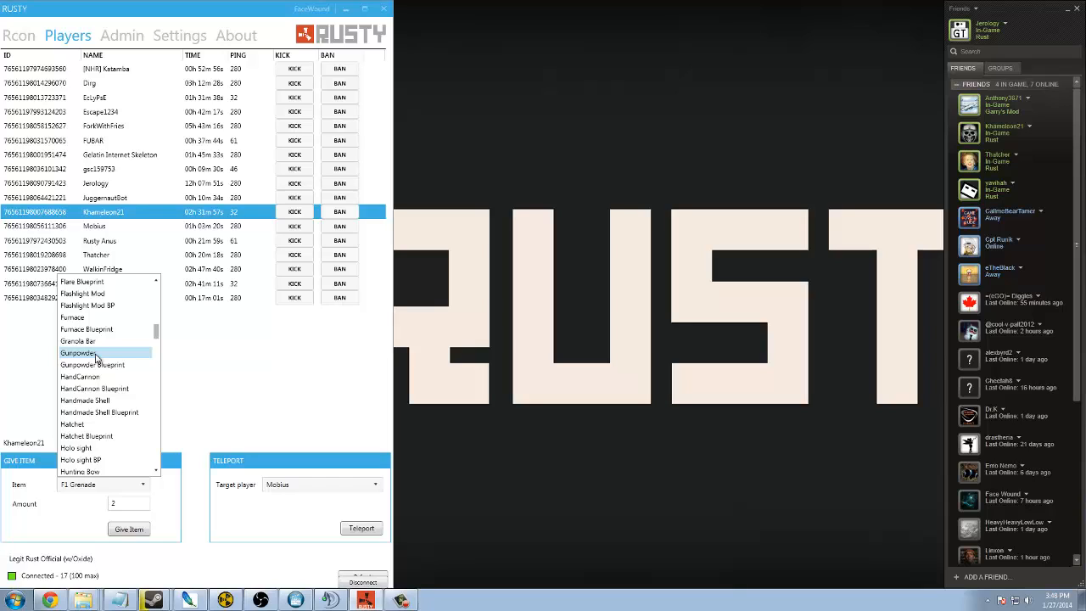
{"action": "left_click", "coordinate": [78, 352]}
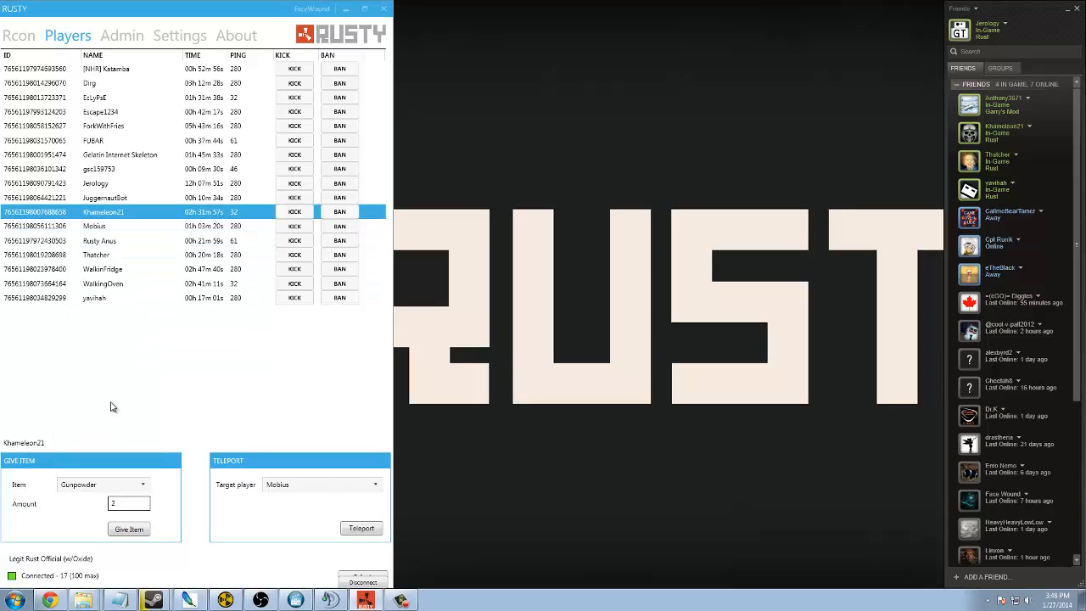
- Show the About page with the developer's contact and donation details
{"action": "left_click", "coordinate": [236, 34]}
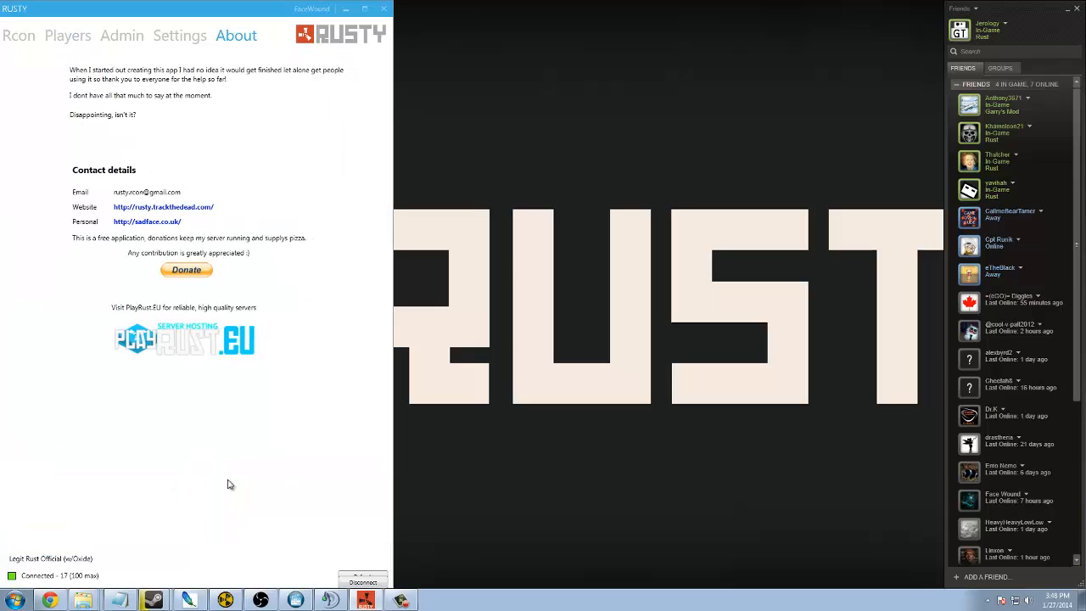
{"action": "mouse_move", "coordinate": [75, 137]}
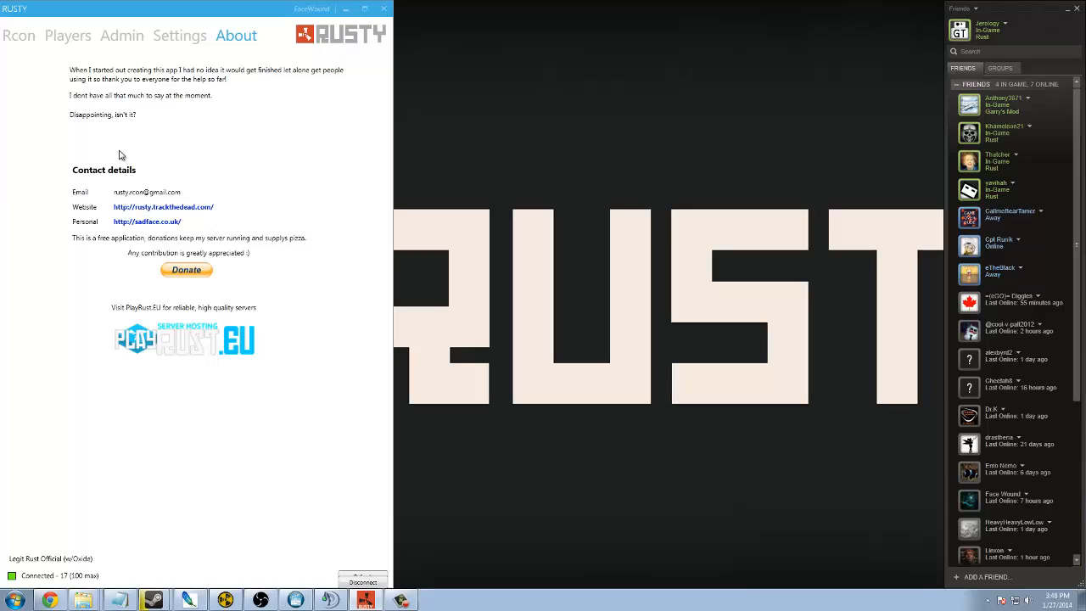
{"action": "mouse_move", "coordinate": [166, 170]}
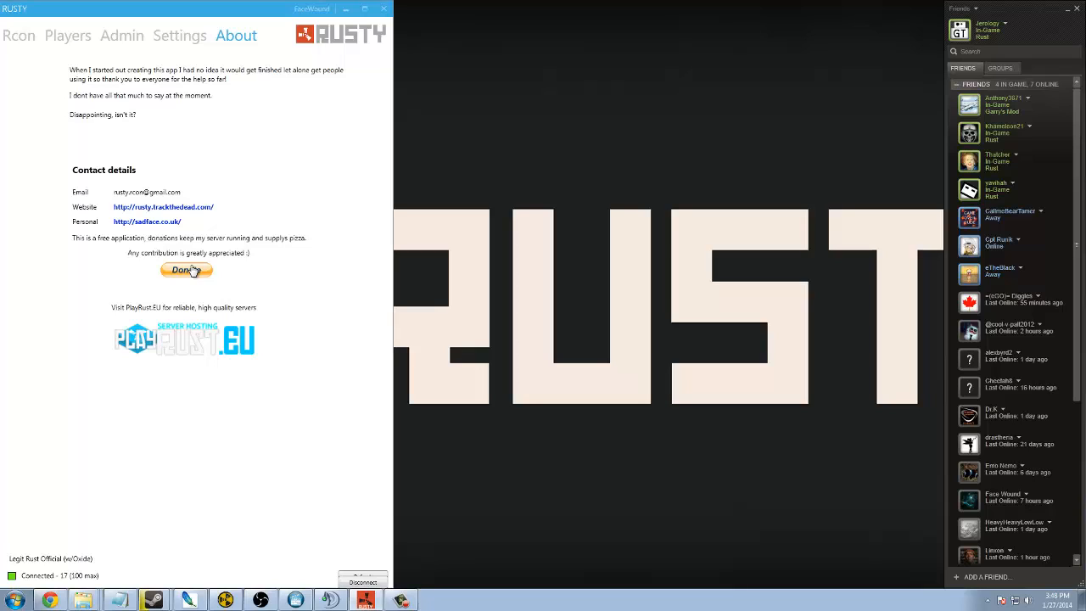
{"action": "mouse_move", "coordinate": [19, 36]}
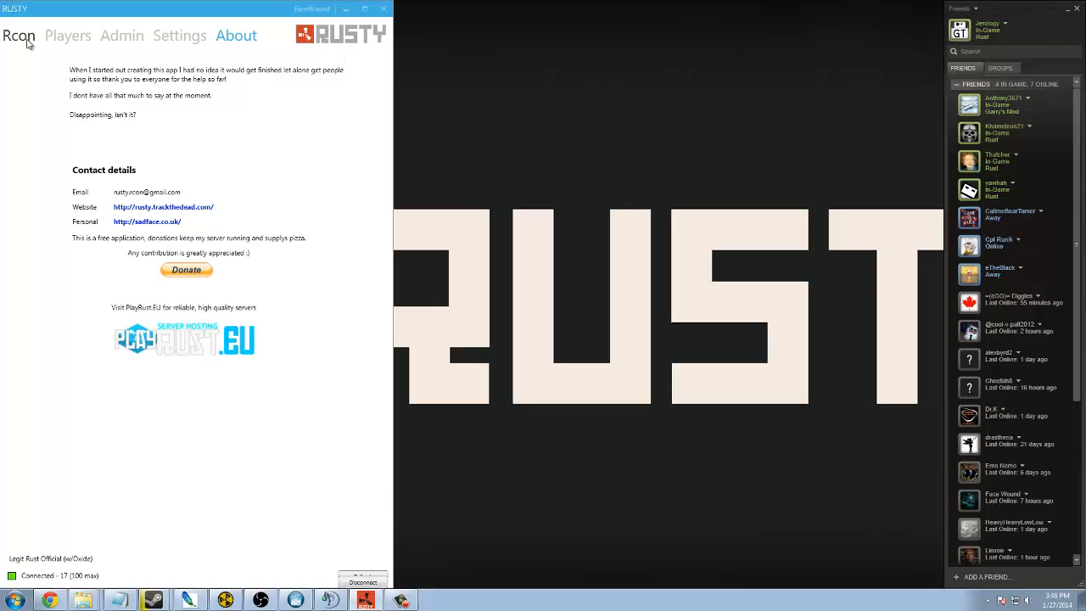
- Return to the live server chat log with new player messages streaming in
{"action": "left_click", "coordinate": [18, 34]}
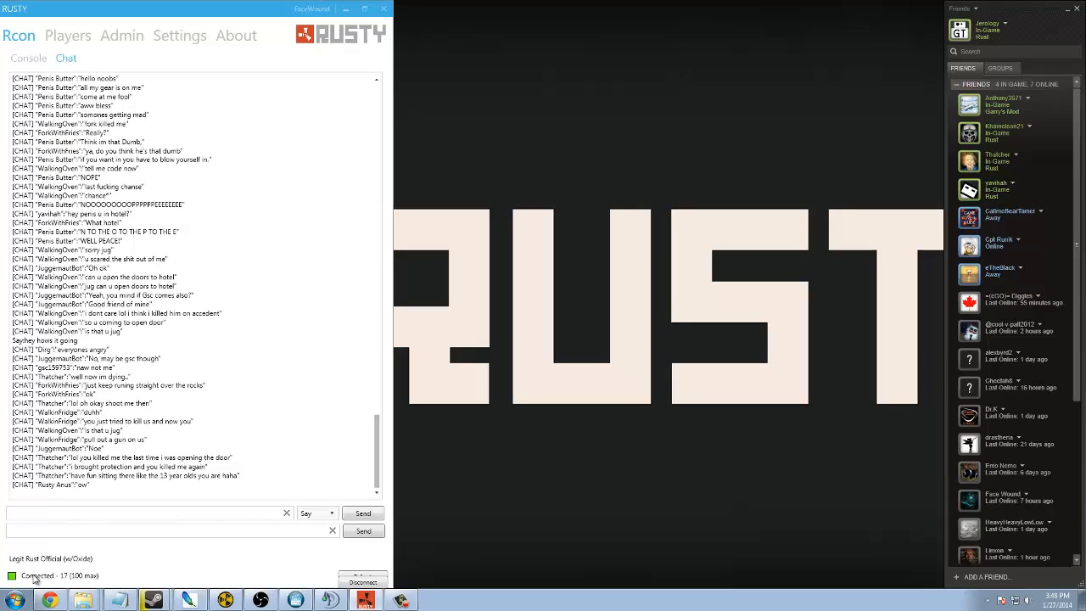
{"action": "mouse_move", "coordinate": [93, 563]}
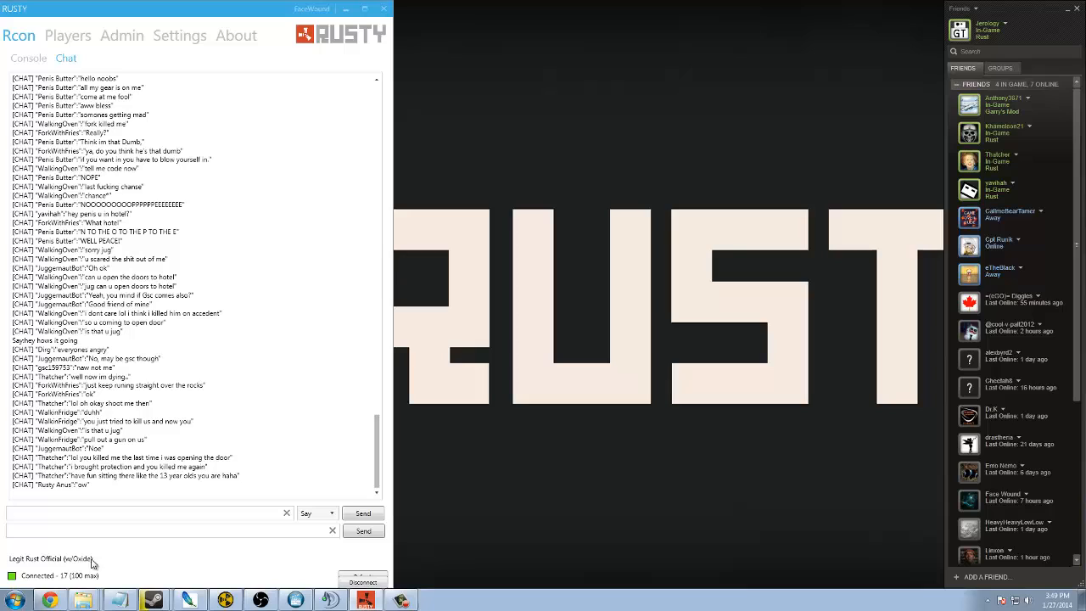
{"action": "mouse_move", "coordinate": [44, 563]}
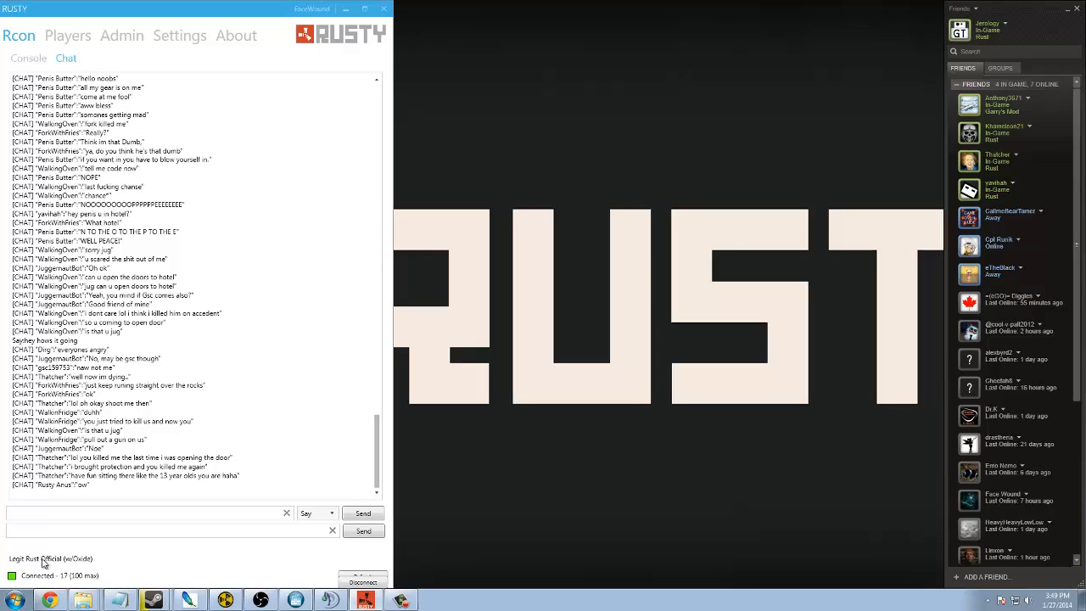
{"action": "mouse_move", "coordinate": [44, 552]}
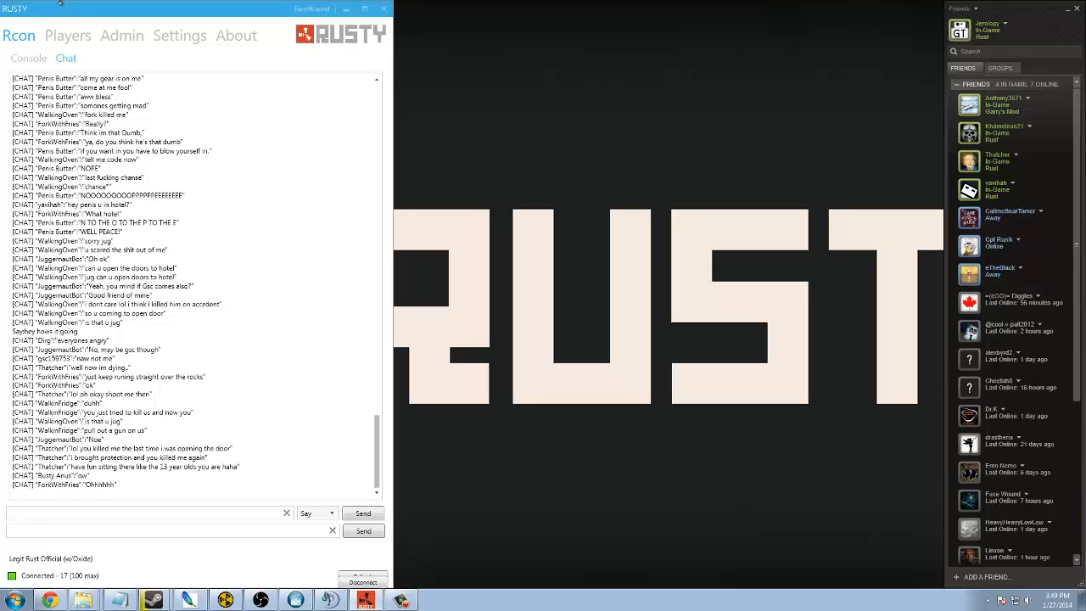
- Show the Settings page with the saved Default server connection details
{"action": "left_click", "coordinate": [180, 34]}
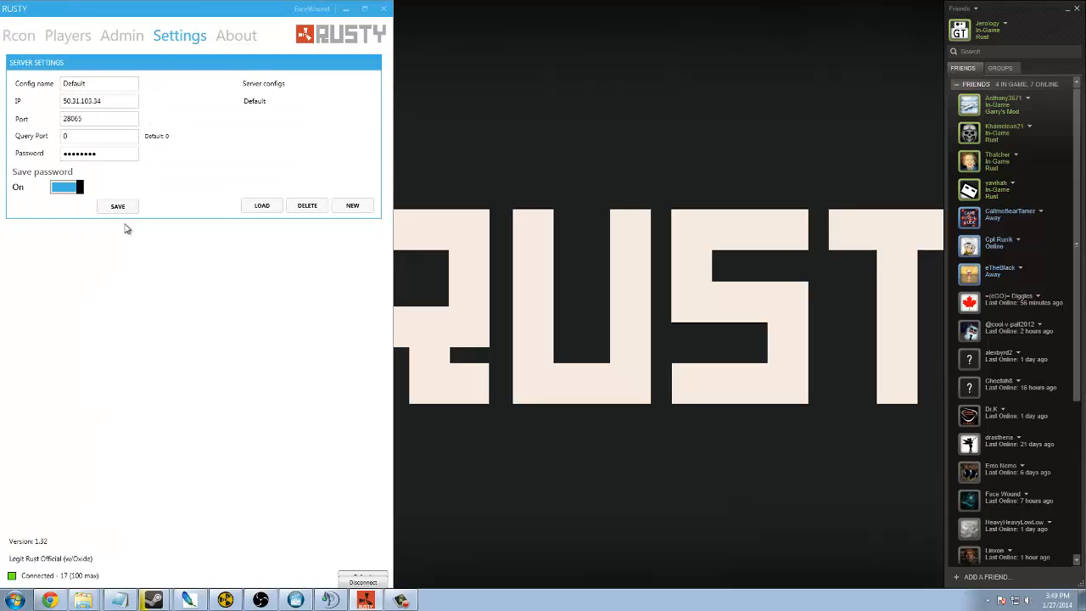
{"action": "mouse_move", "coordinate": [142, 231]}
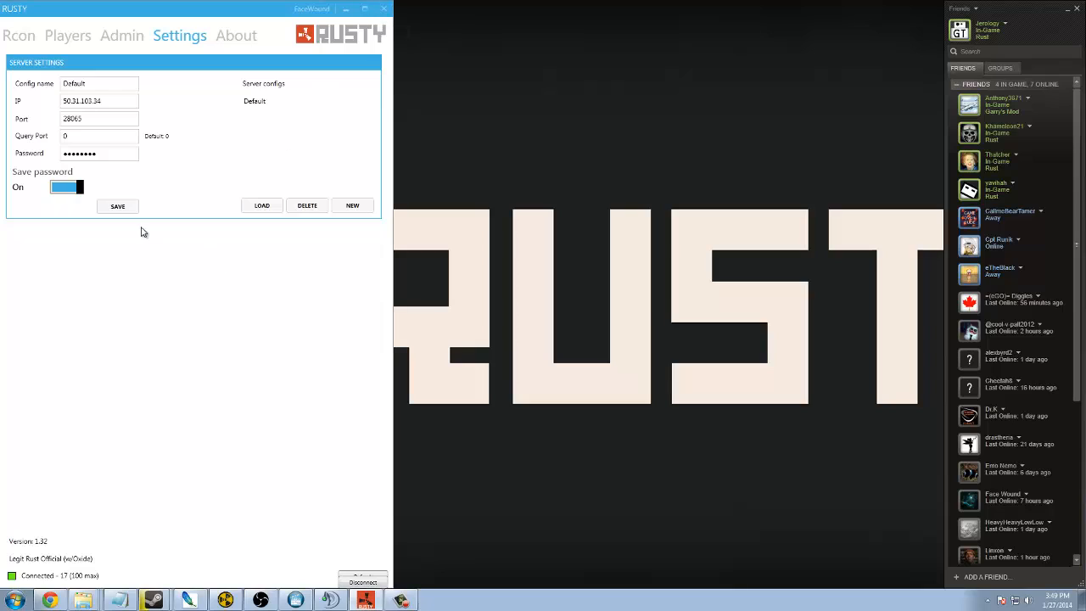
{"action": "mouse_move", "coordinate": [126, 227]}
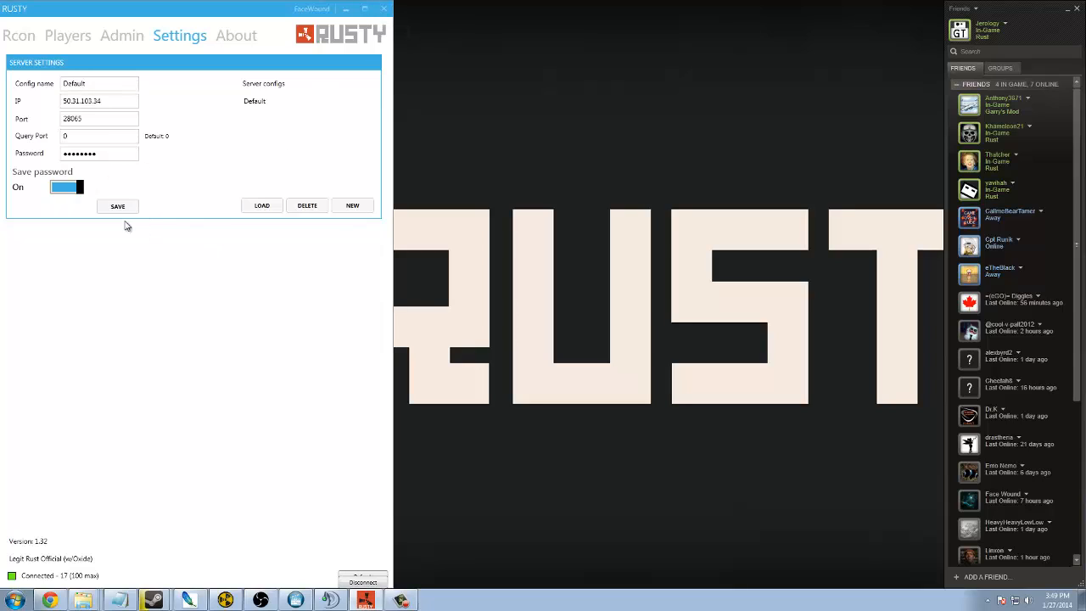